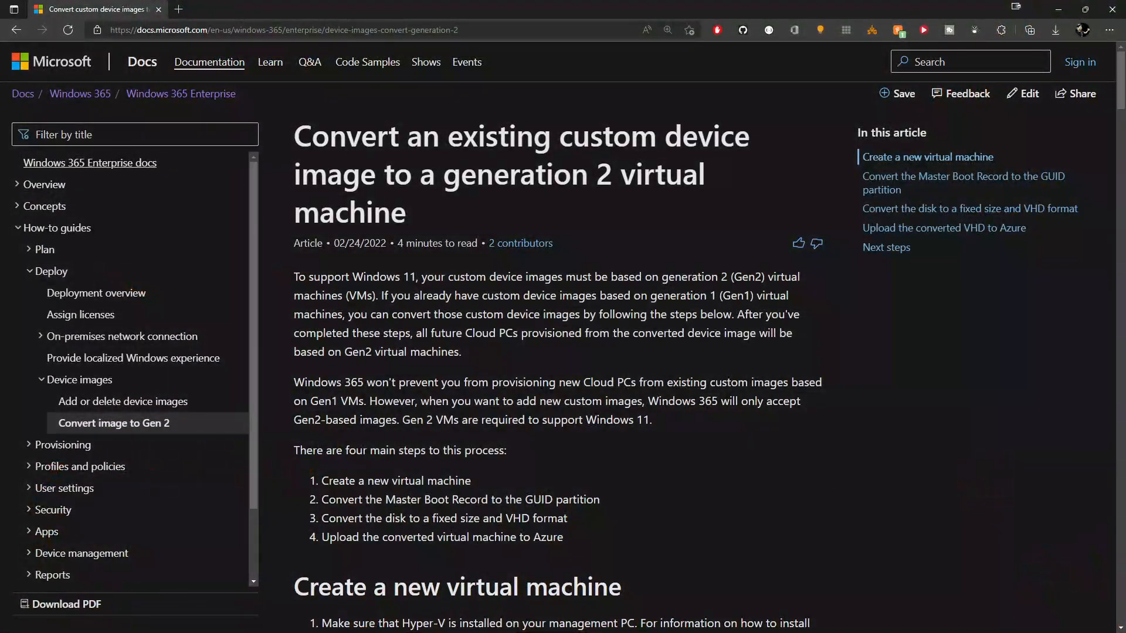
# Review the Docs article on converting custom device images to generation 2
pyautogui.click(962, 182)
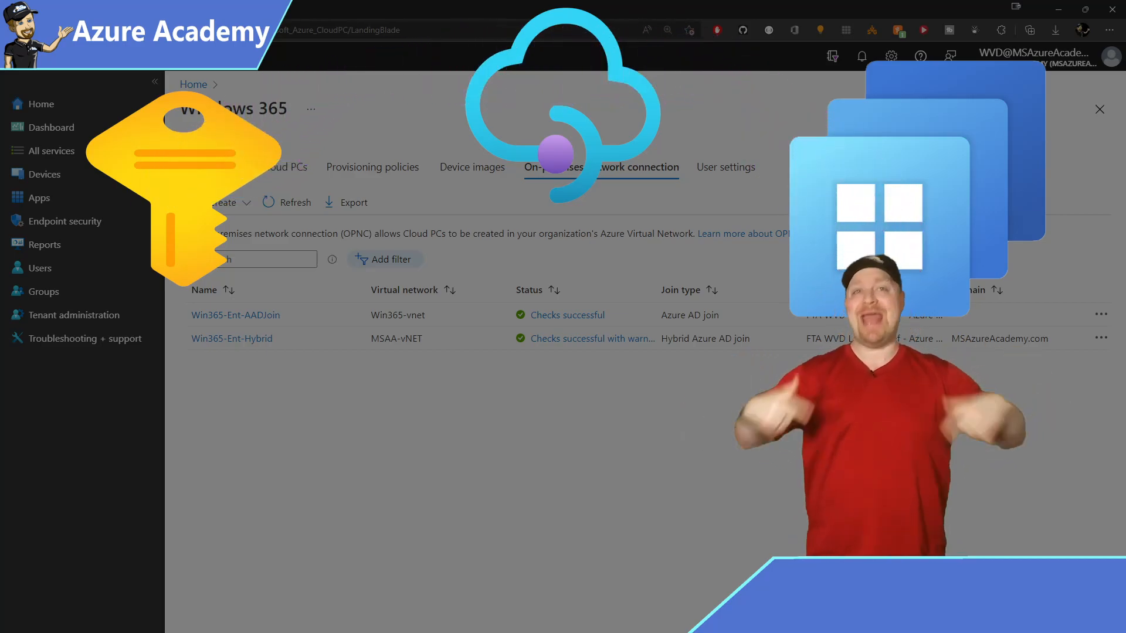
# Add a device image named Win11Ent-image, version 1.5.13, sourced from the existing managed image
pyautogui.click(474, 167)
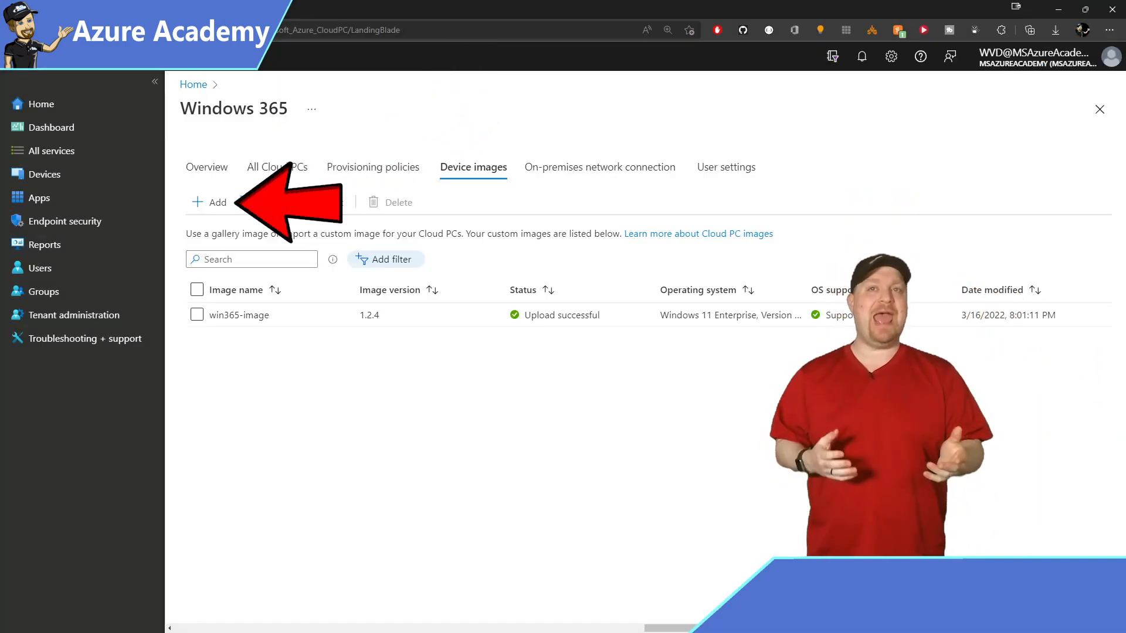
pyautogui.click(208, 202)
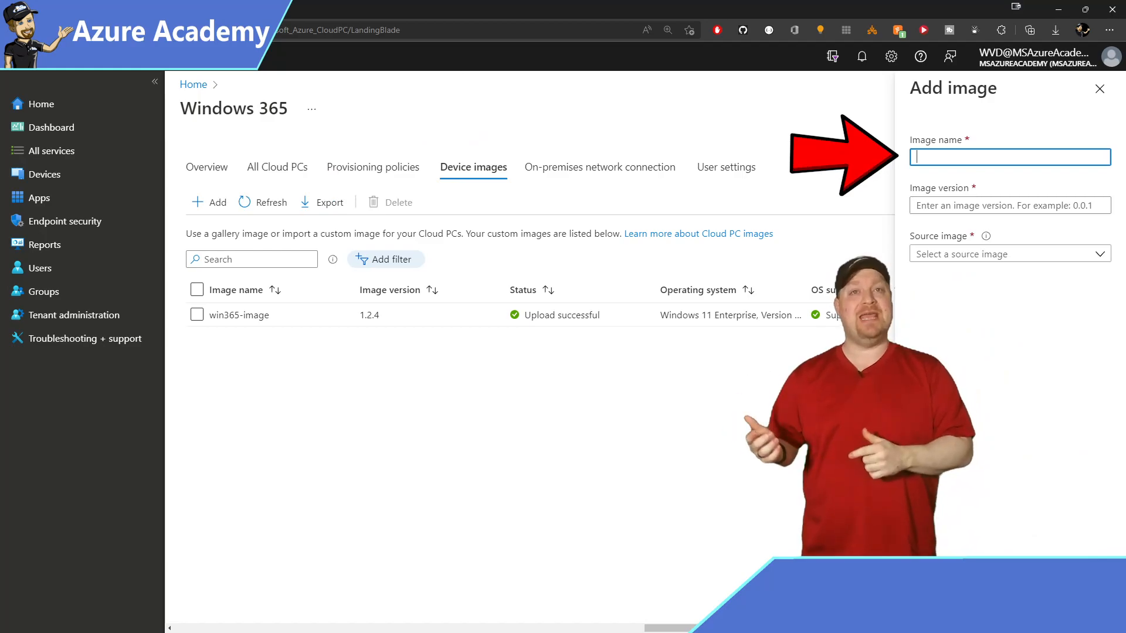
pyautogui.write('Win11Ent-image')
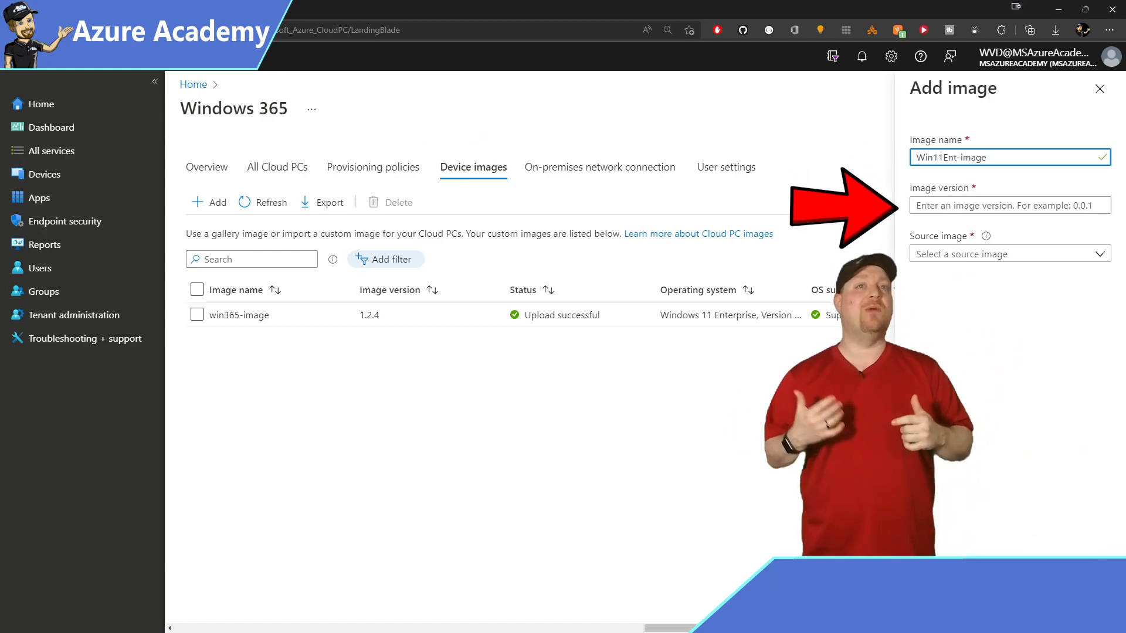
pyautogui.write('1.5.13')
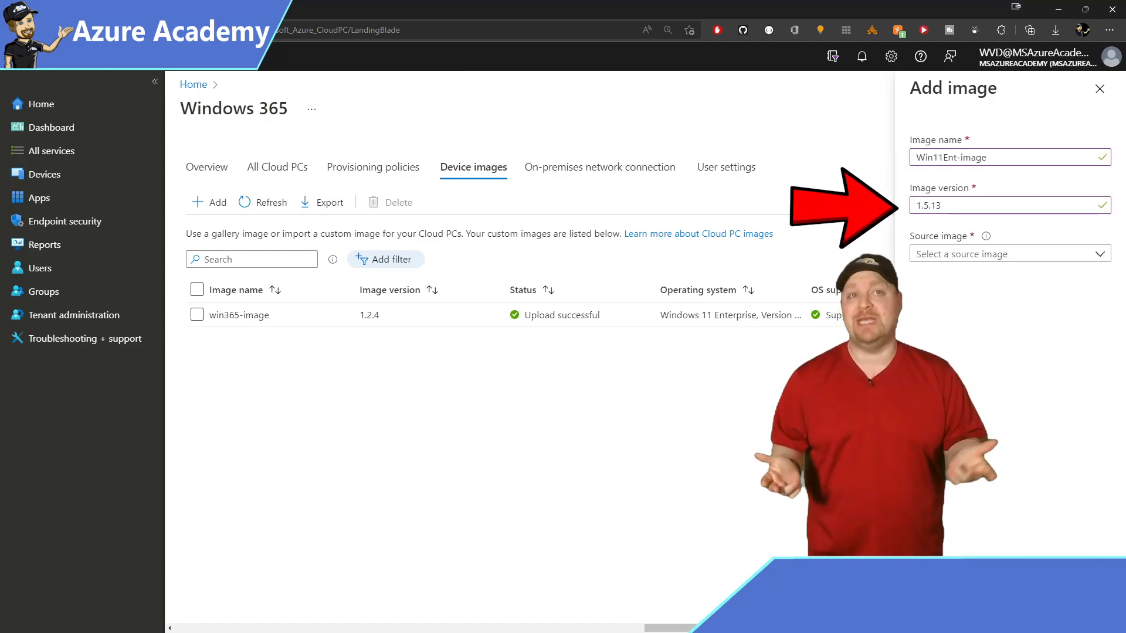
pyautogui.click(1008, 253)
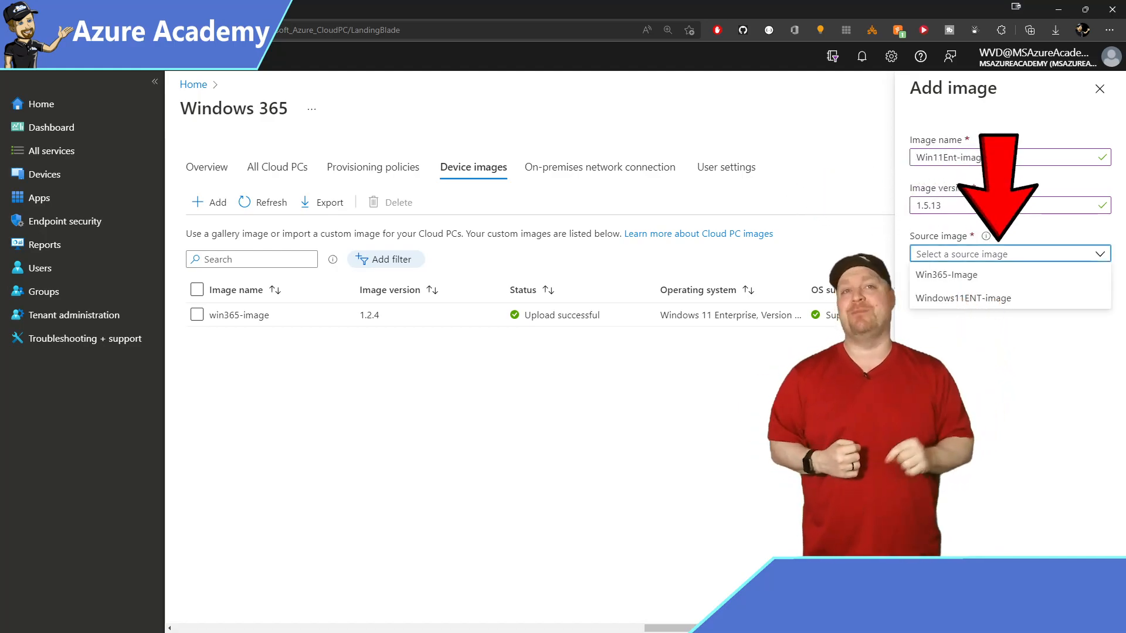
pyautogui.click(963, 298)
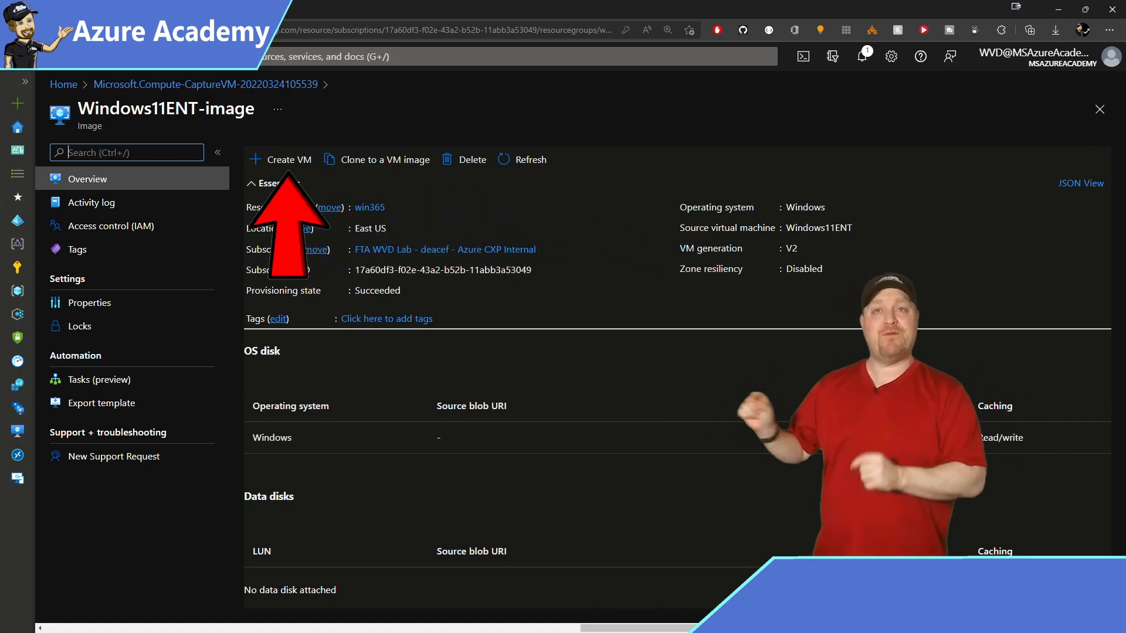
# View the Windows11ENT-image managed image in Azure portal to confirm VM generation V2
pyautogui.click(472, 618)
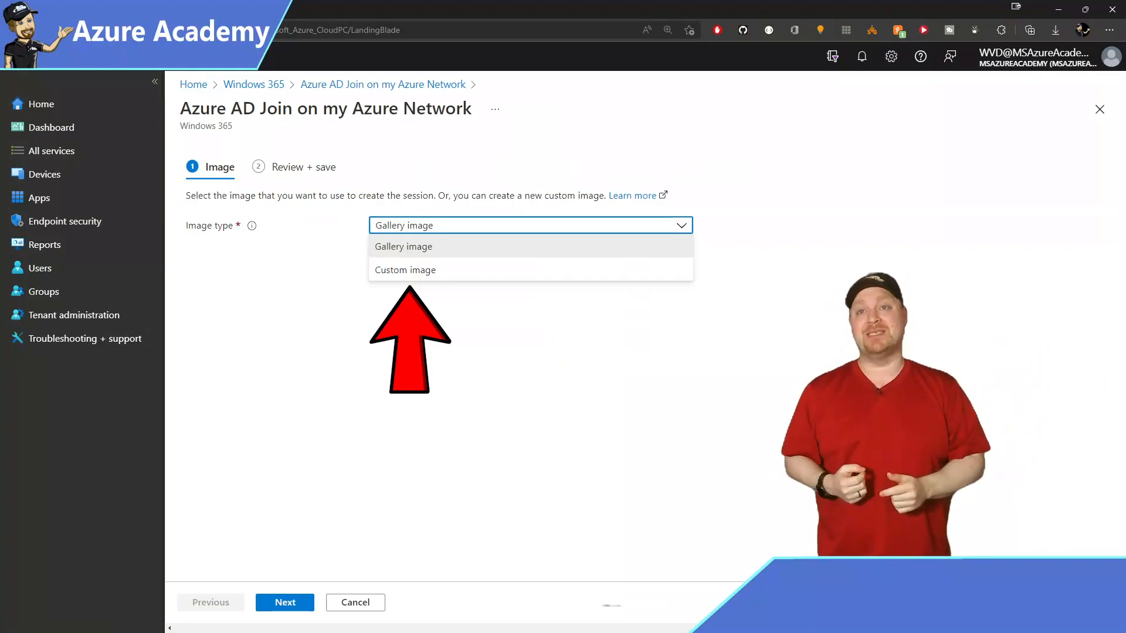
# Set the policy's image type to Custom image and select Win11Ent-image
pyautogui.click(405, 270)
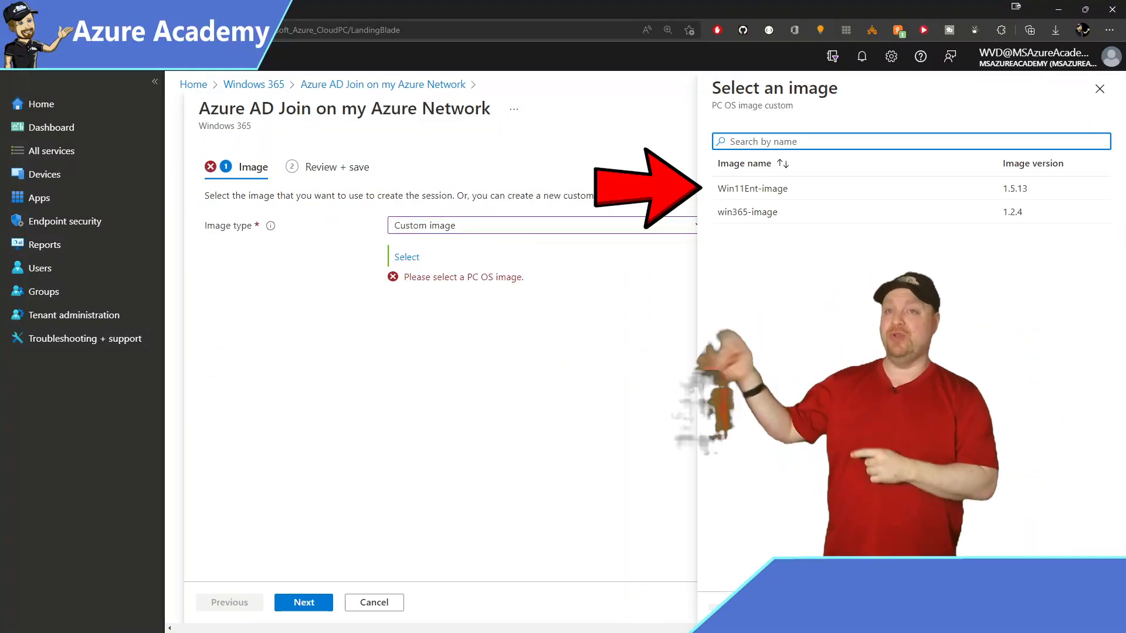
pyautogui.click(751, 188)
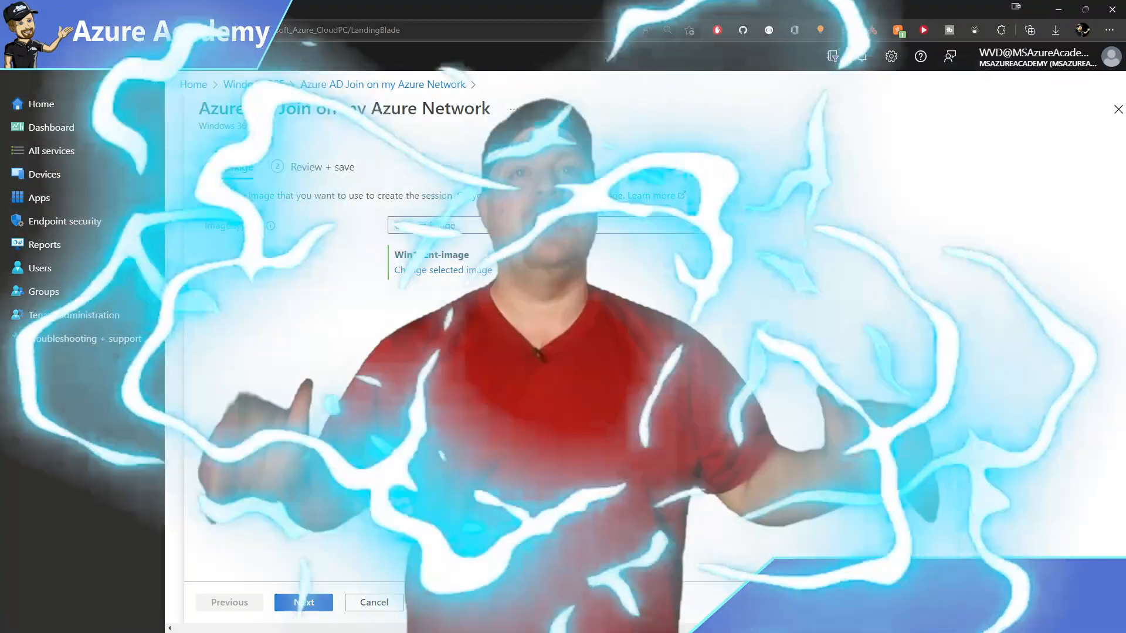